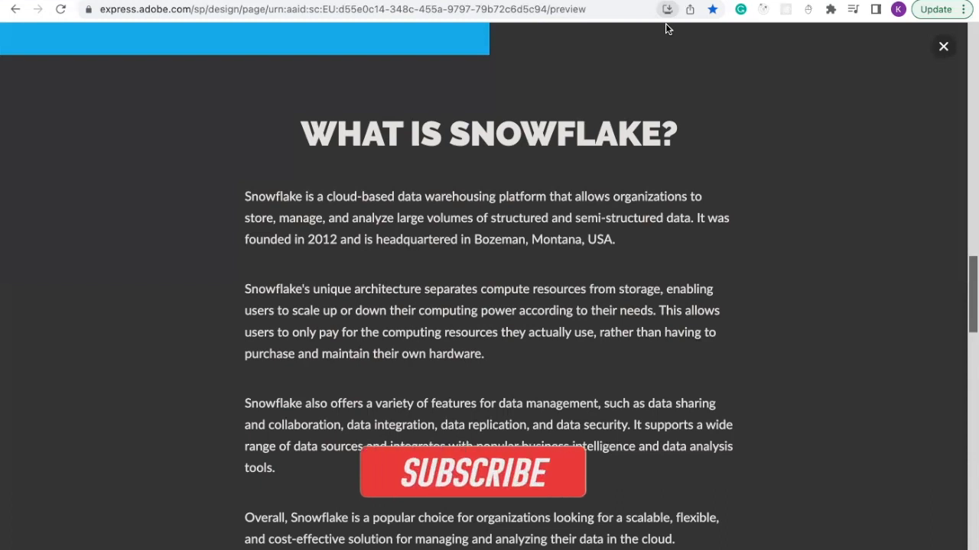
click(471, 471)
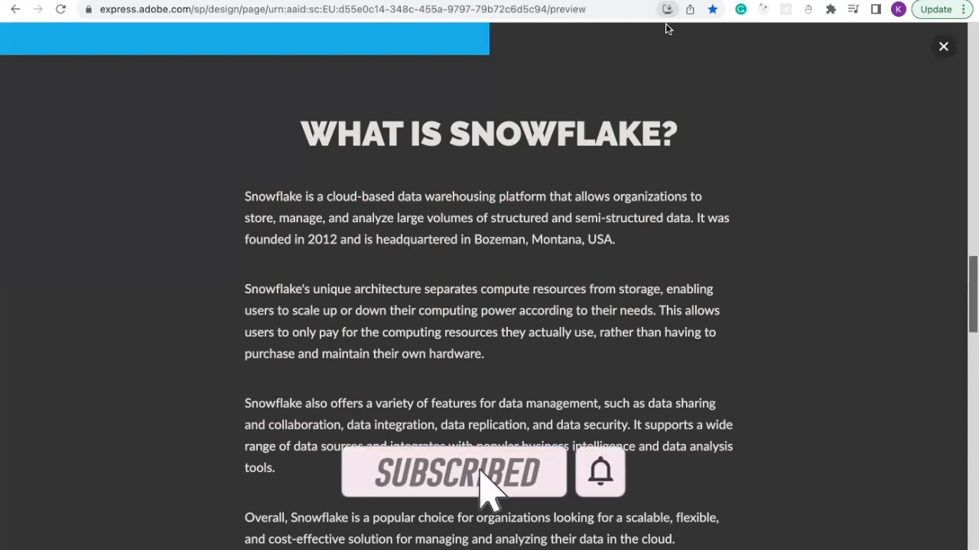